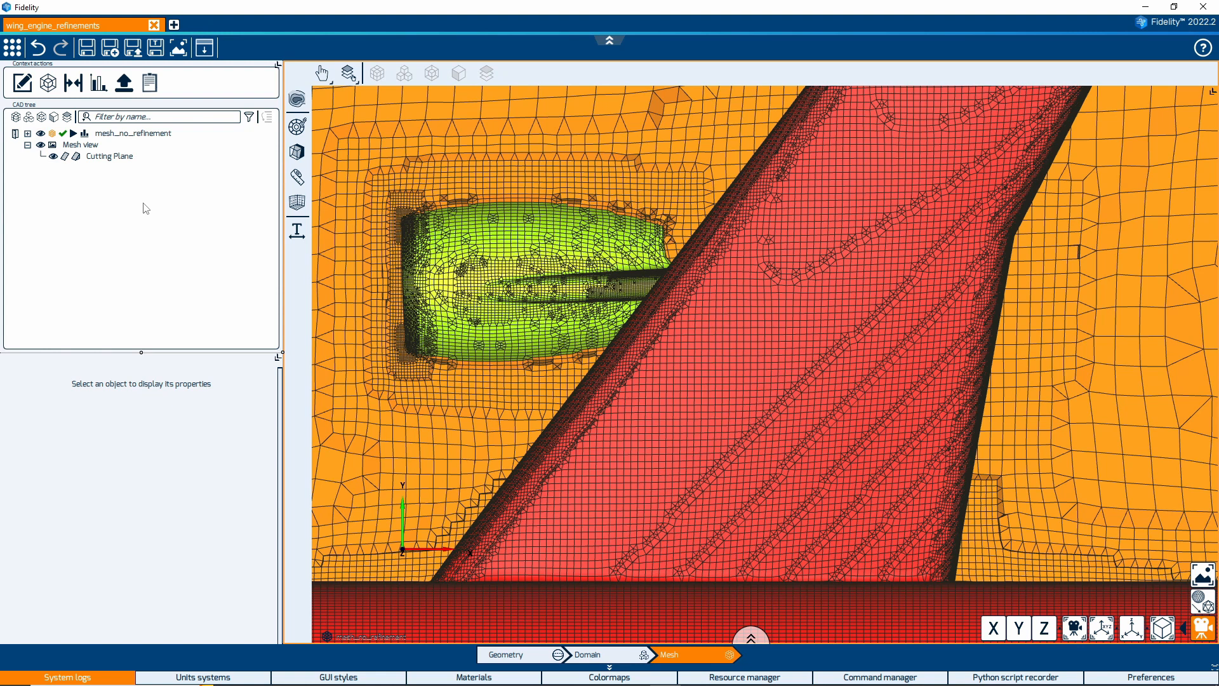
pyautogui.moveTo(151, 197)
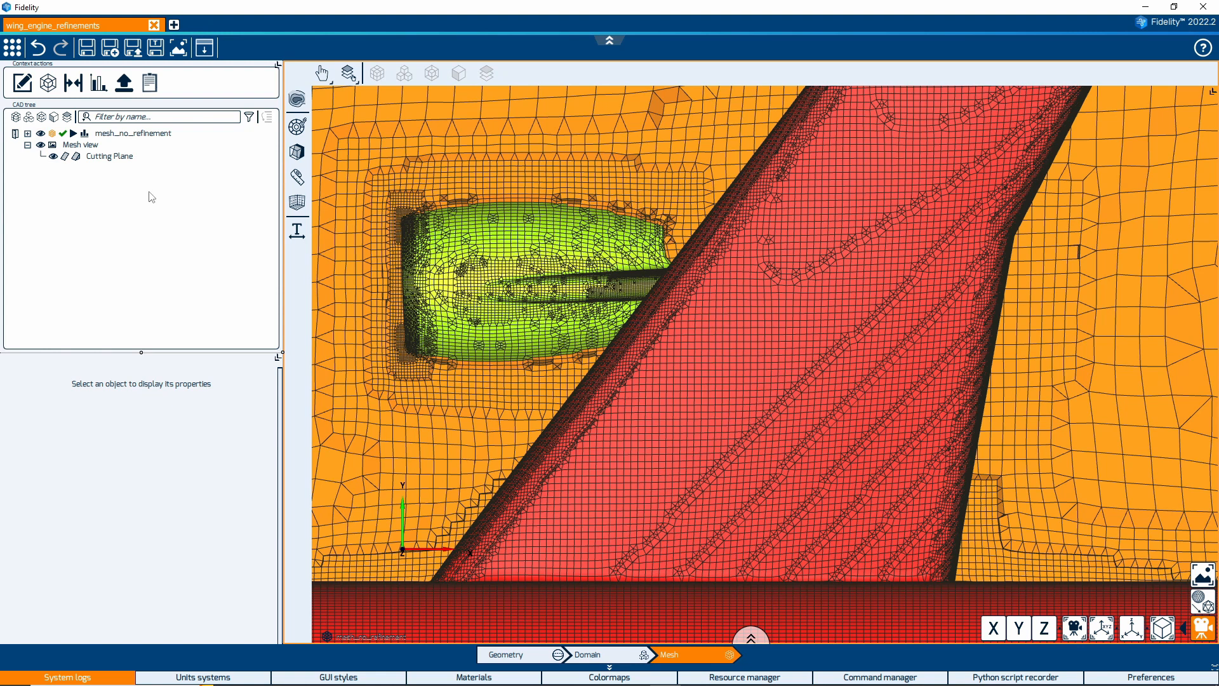
# Step: Duplicate mesh_no_refinement and rename the copy to mesh_with_refinement
pyautogui.click(132, 132)
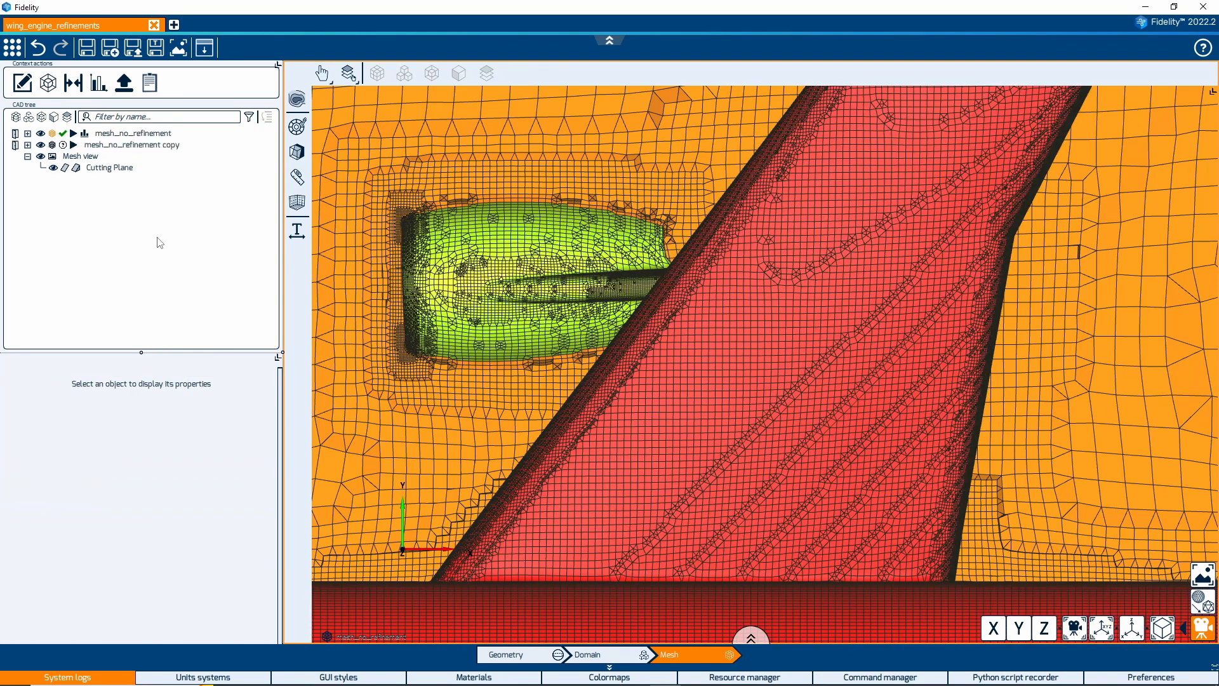
pyautogui.click(132, 144)
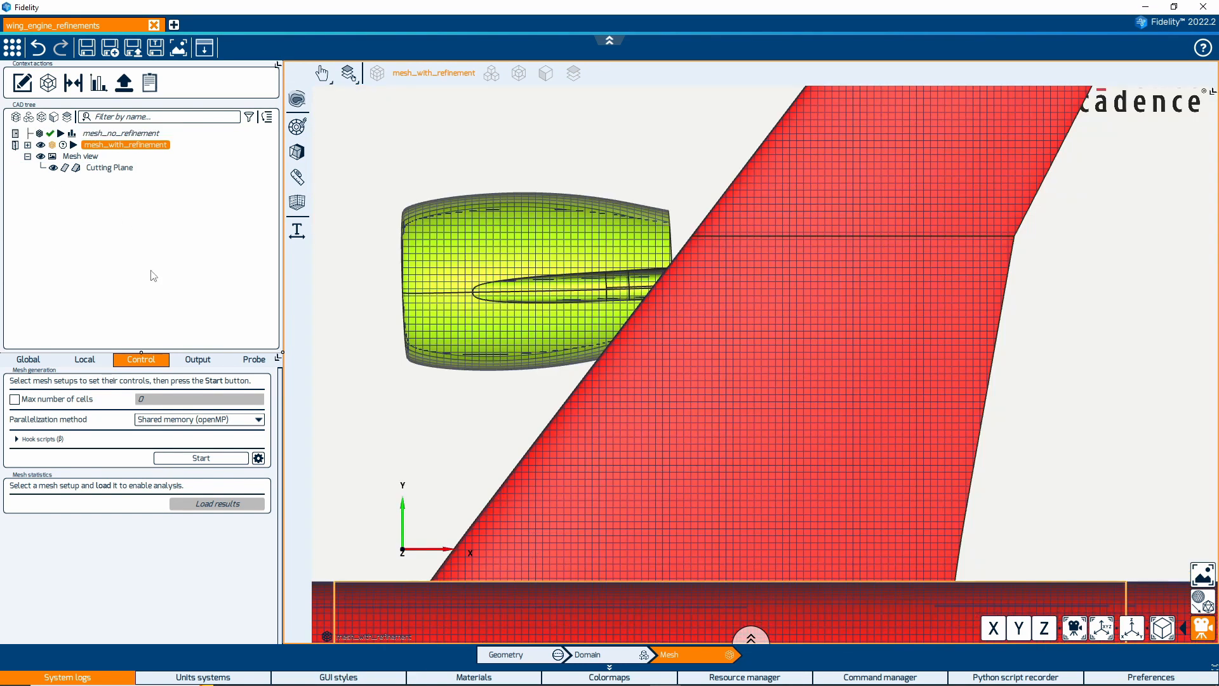
pyautogui.moveTo(47, 83)
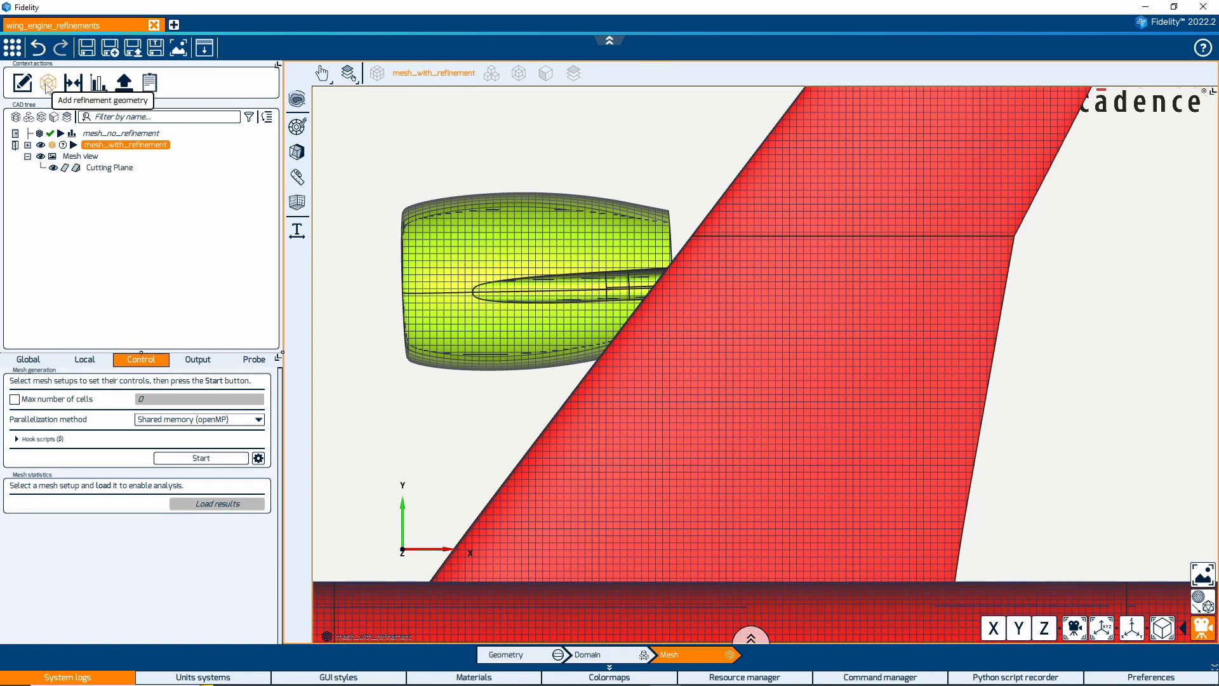
# Step: Copy the Cube geometry into mesh_with_refinement's refinement geometries
pyautogui.click(48, 83)
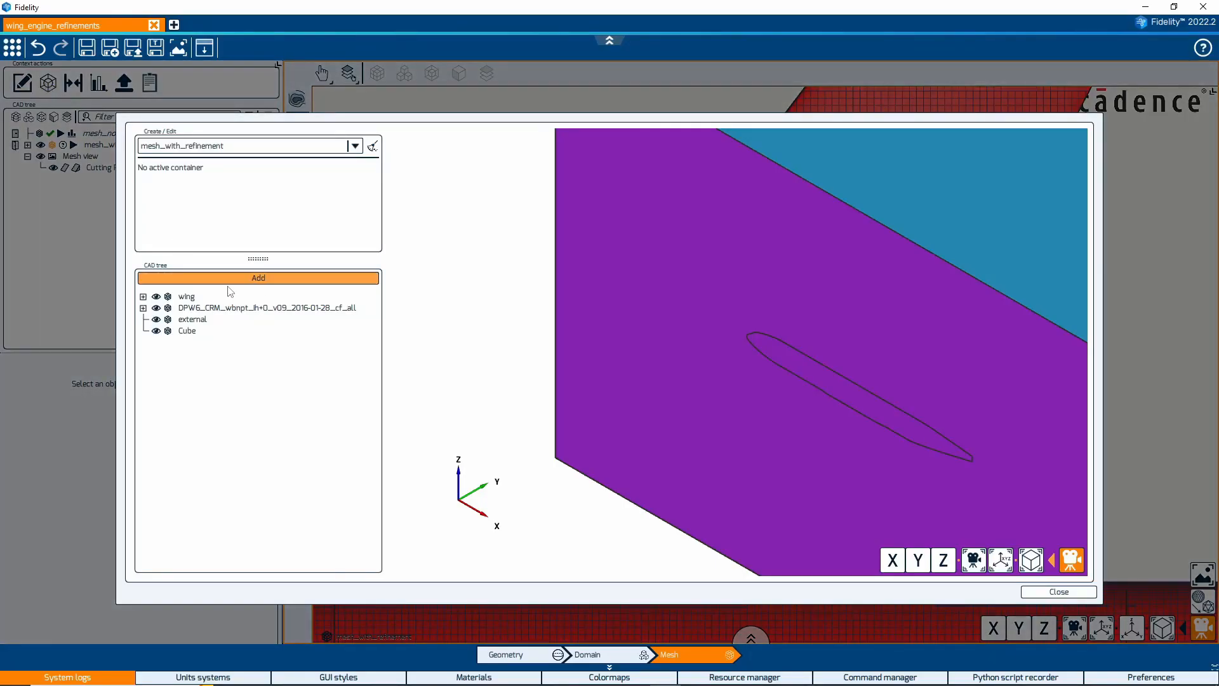
pyautogui.click(187, 330)
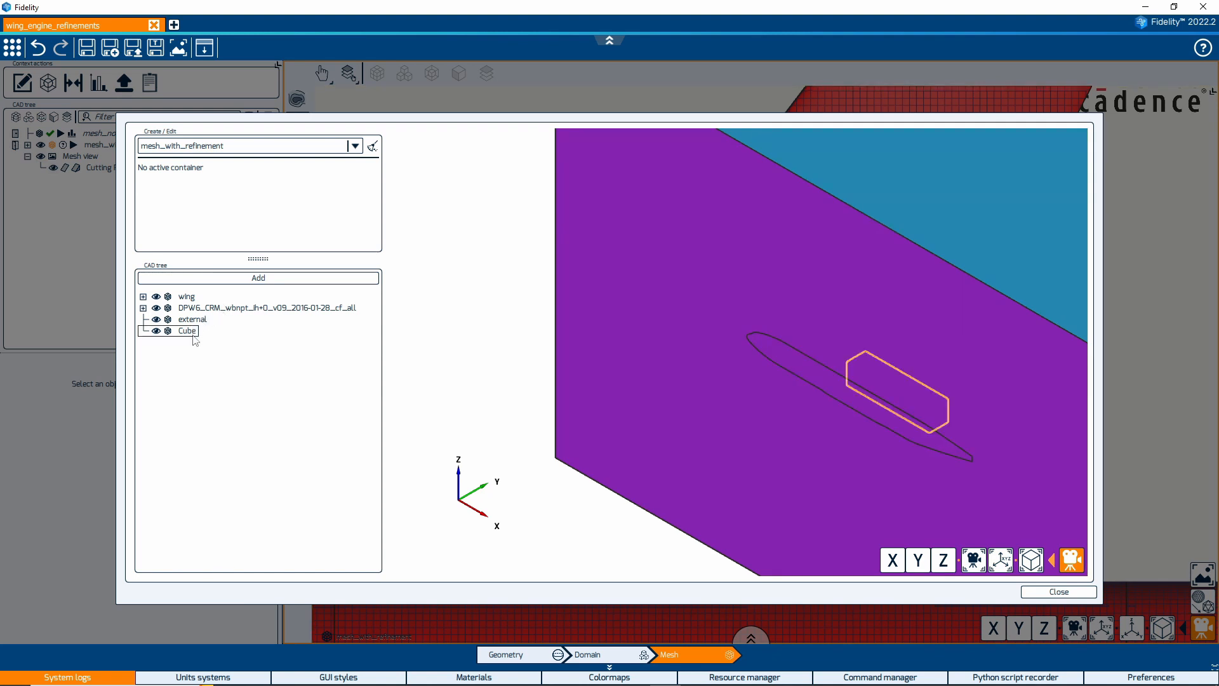
pyautogui.click(187, 330)
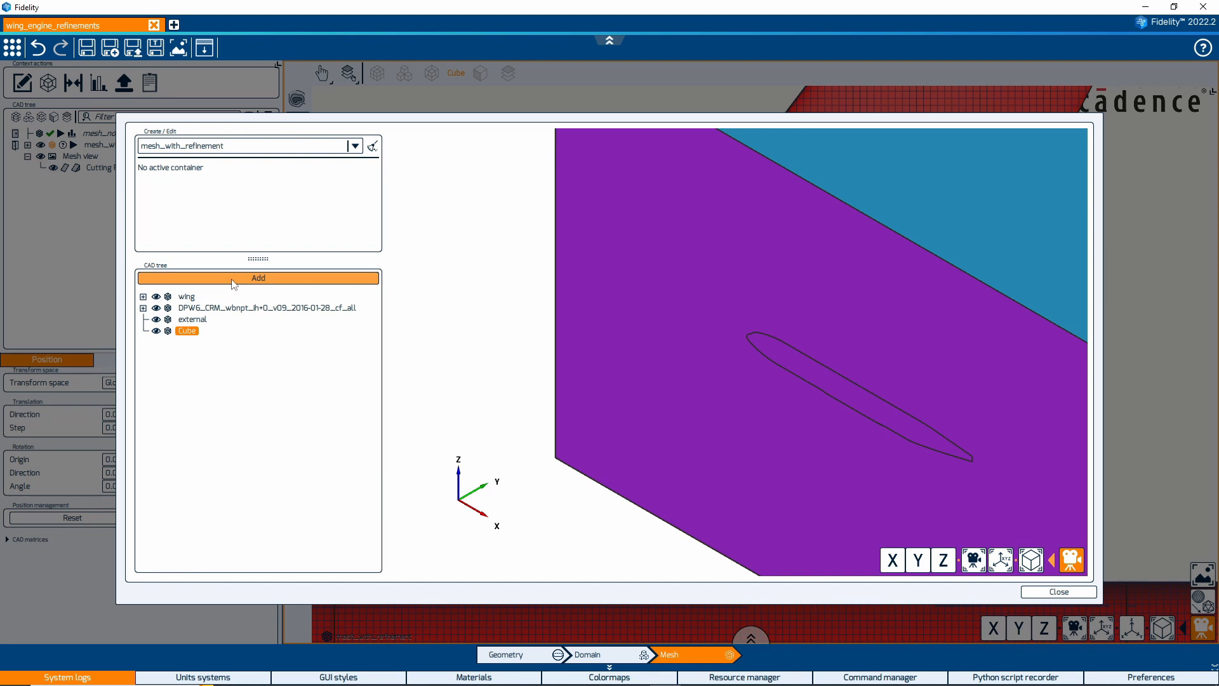
pyautogui.click(258, 277)
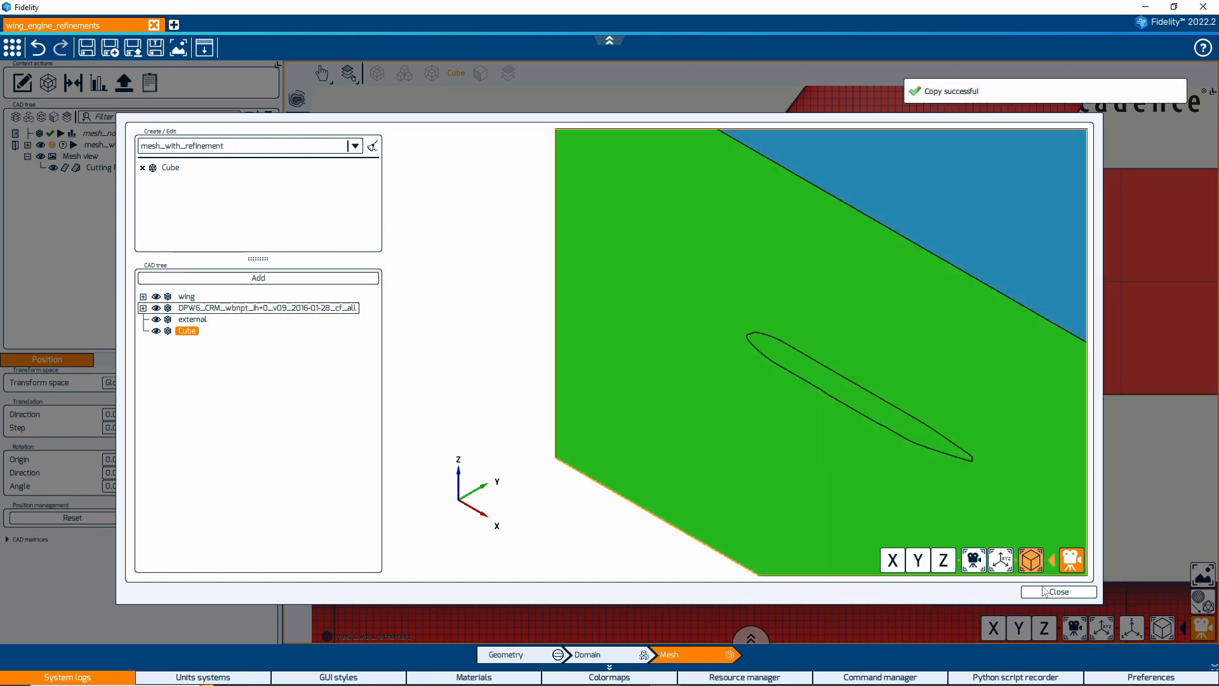
pyautogui.click(1058, 592)
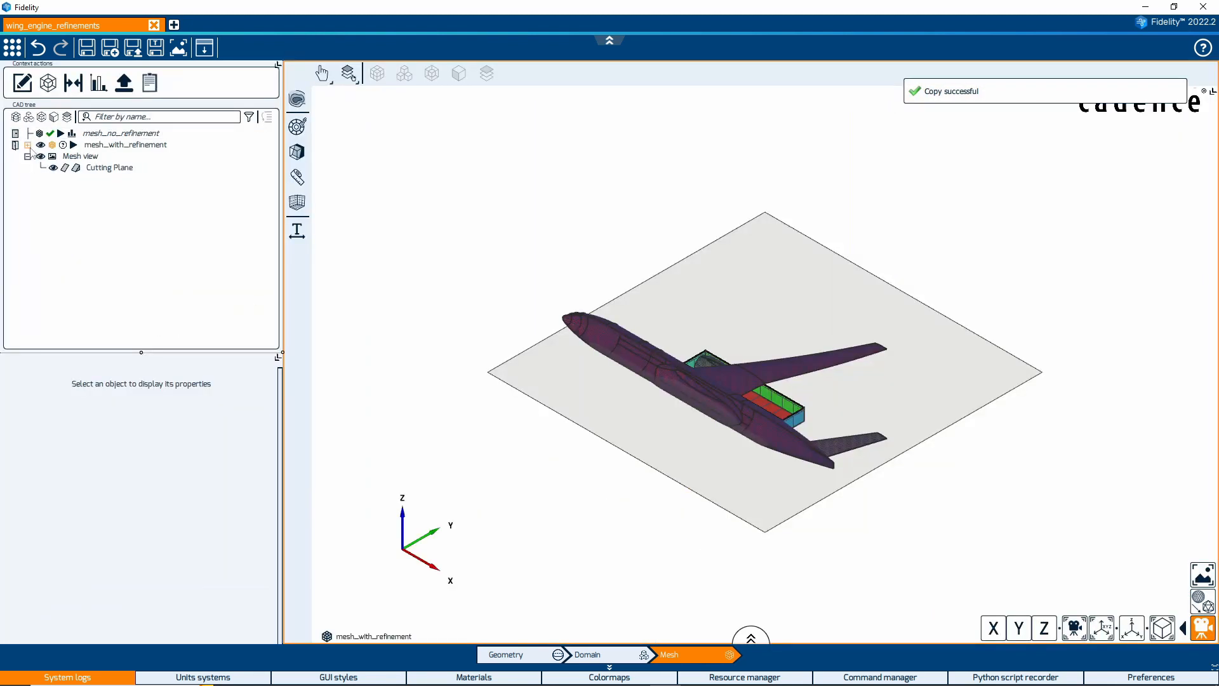
# Step: Set the Cube refinement region to Surfaces within volume, keeping refinement level 2
pyautogui.click(27, 144)
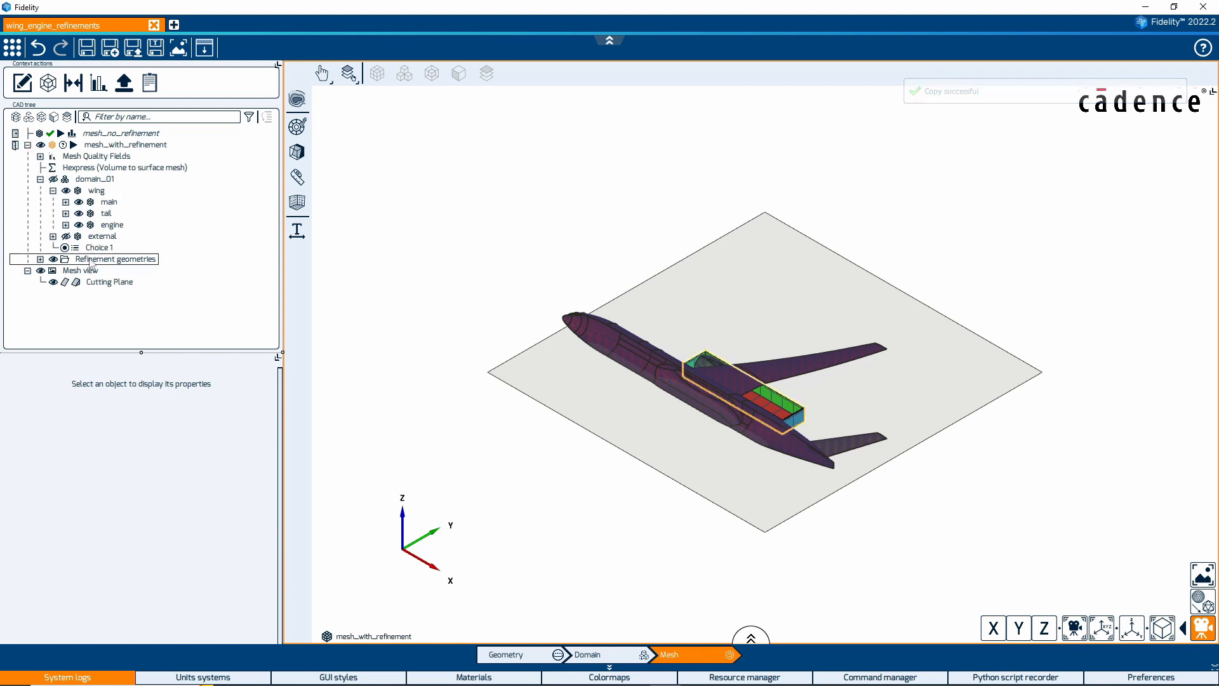
pyautogui.click(115, 259)
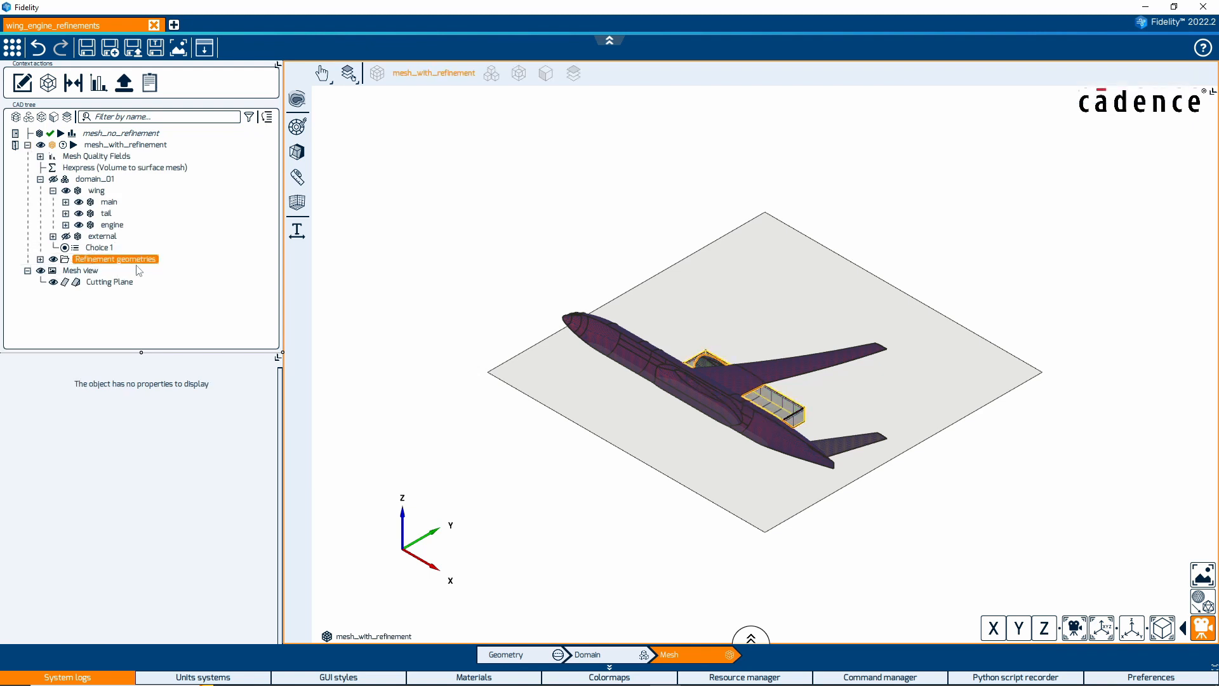
pyautogui.click(41, 259)
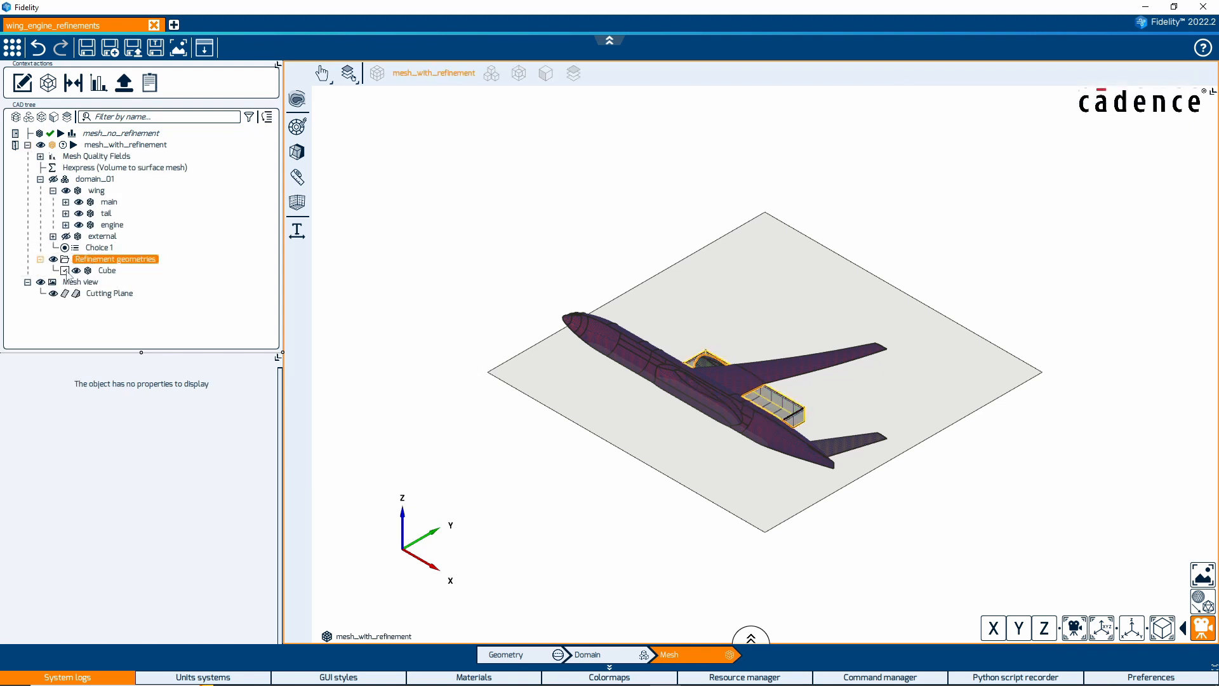
pyautogui.click(107, 270)
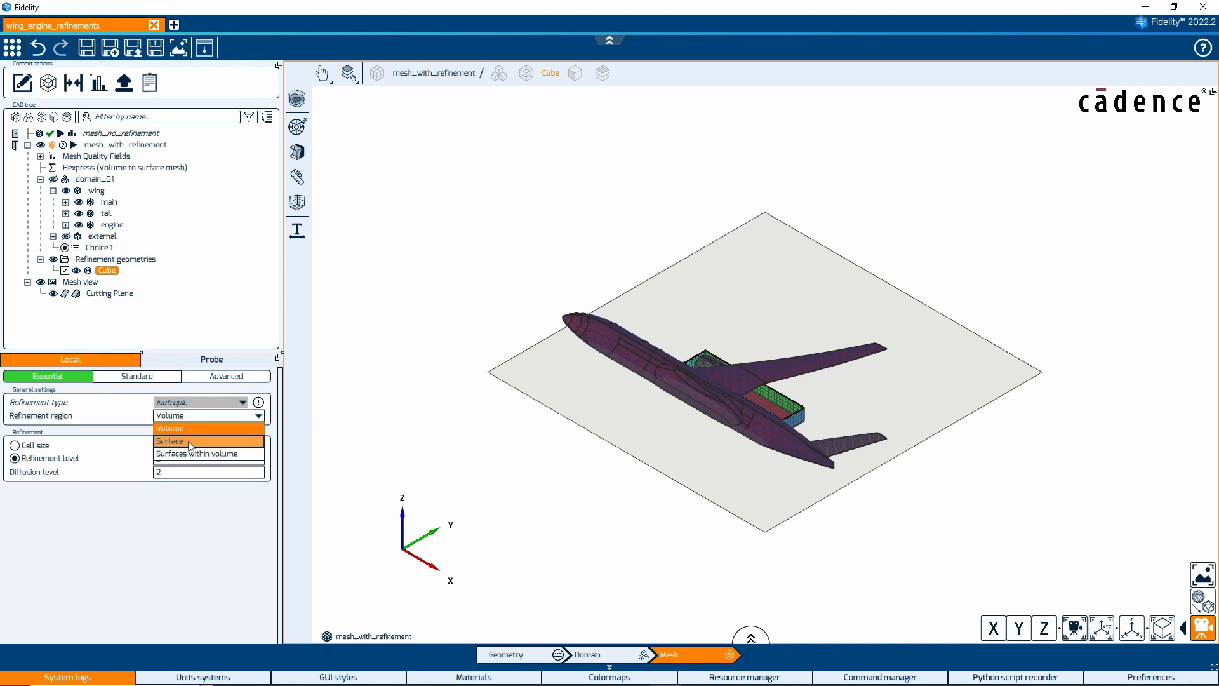
pyautogui.moveTo(208, 453)
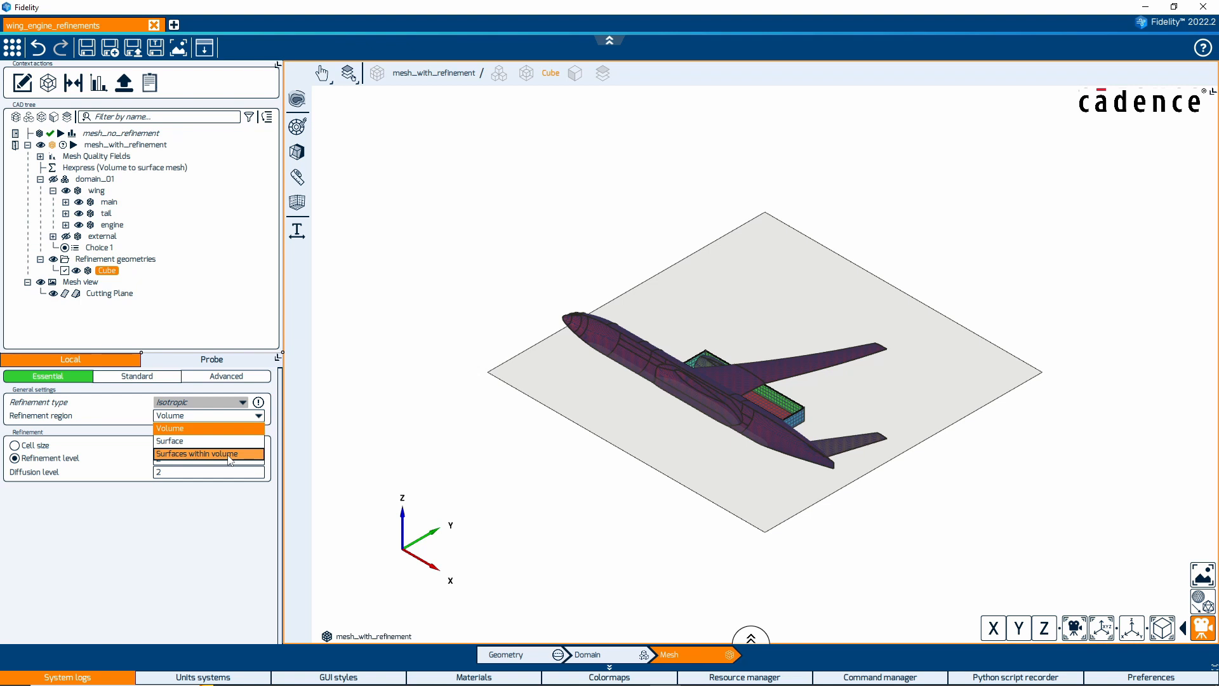
pyautogui.click(199, 453)
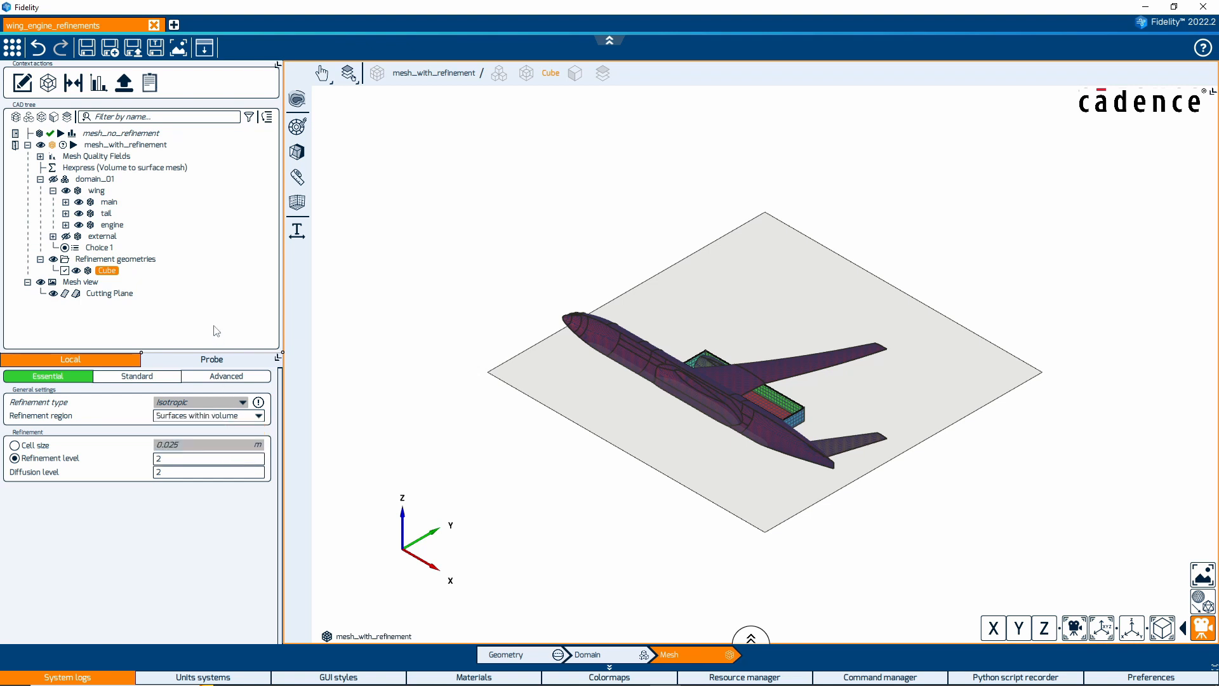
pyautogui.click(125, 145)
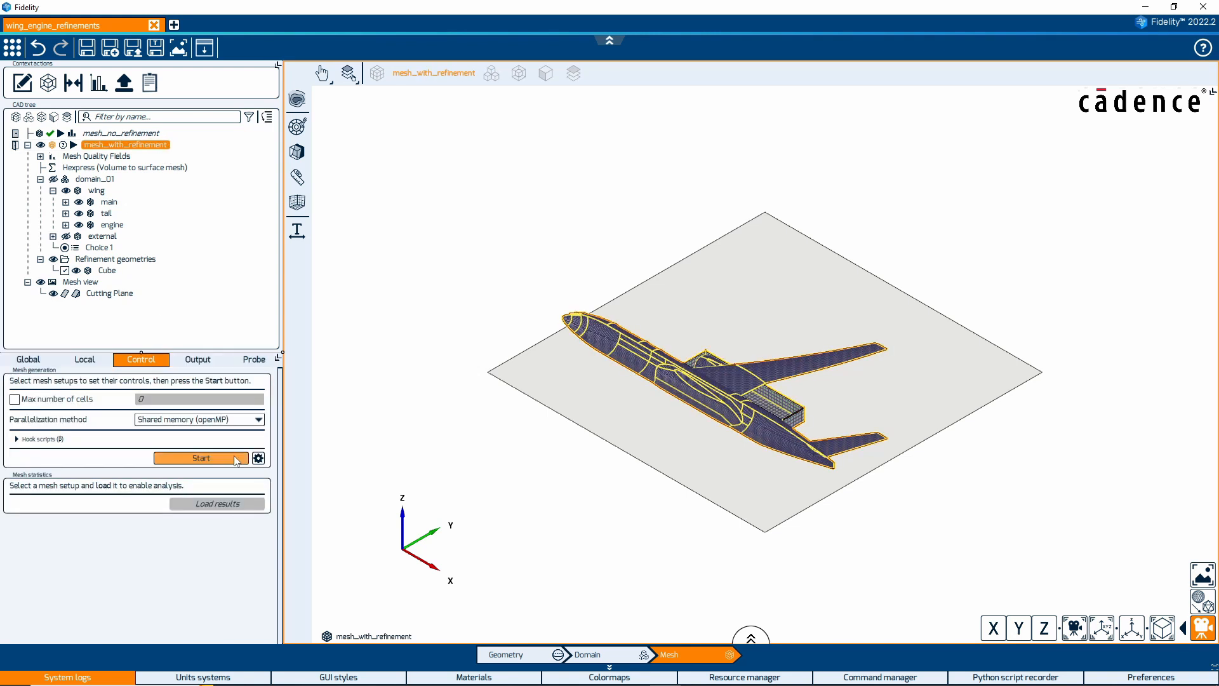
pyautogui.moveTo(235, 460)
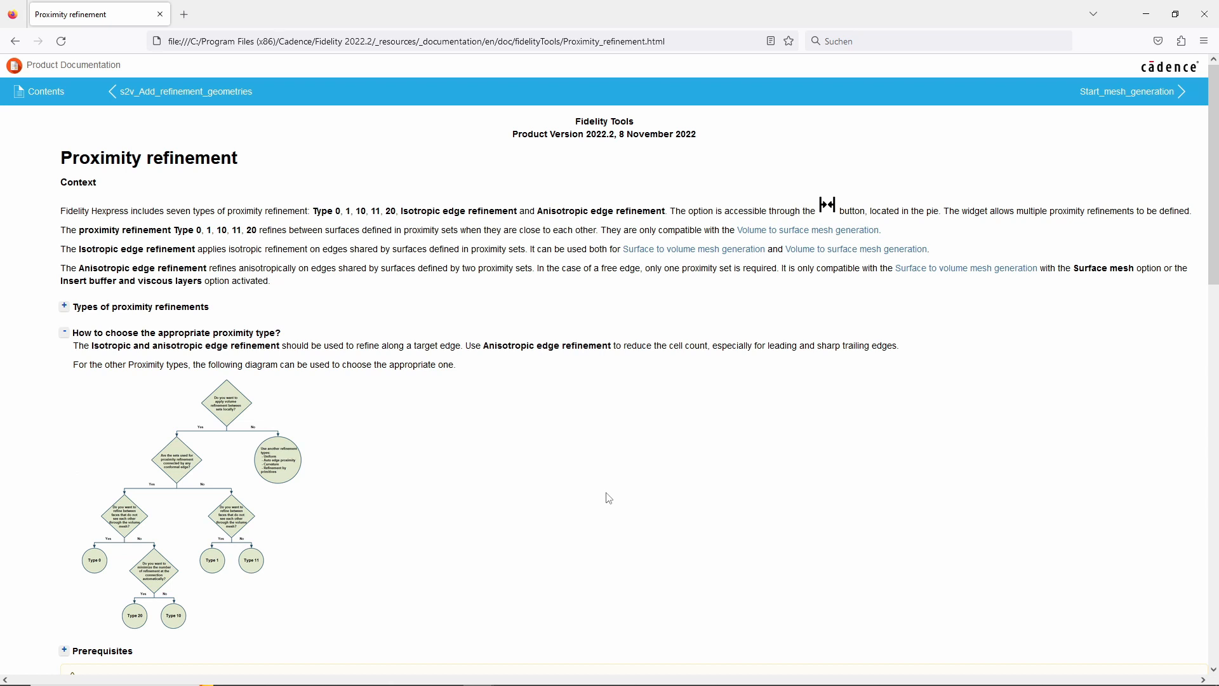
# Step: Enlarge the proximity-type decision diagram on the Proximity refinement help page
pyautogui.click(187, 506)
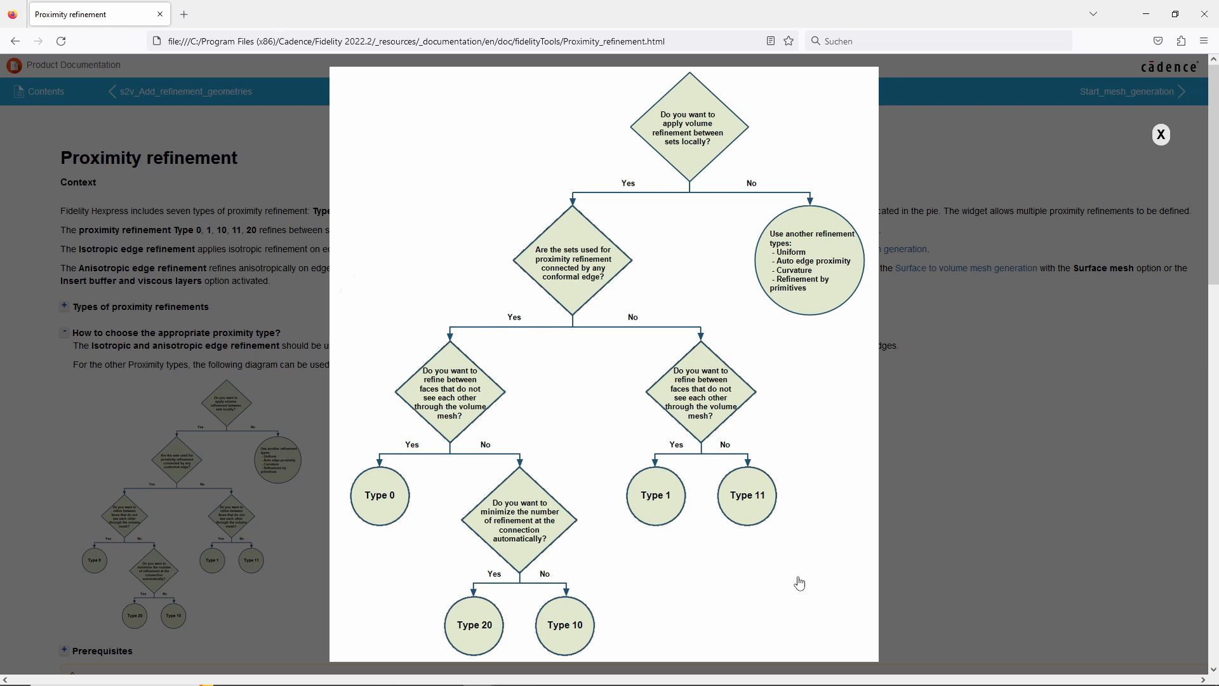
pyautogui.moveTo(865, 528)
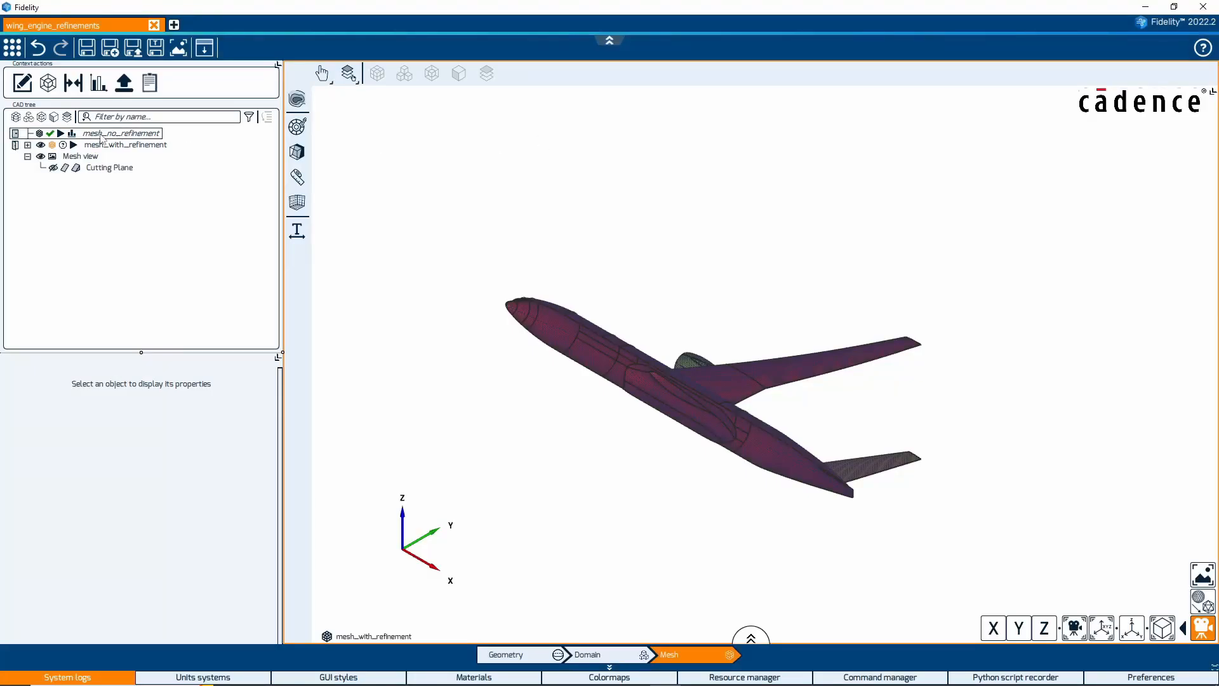
# Step: Select mesh_with_refinement in the CAD tree to show its Control tab
pyautogui.click(124, 145)
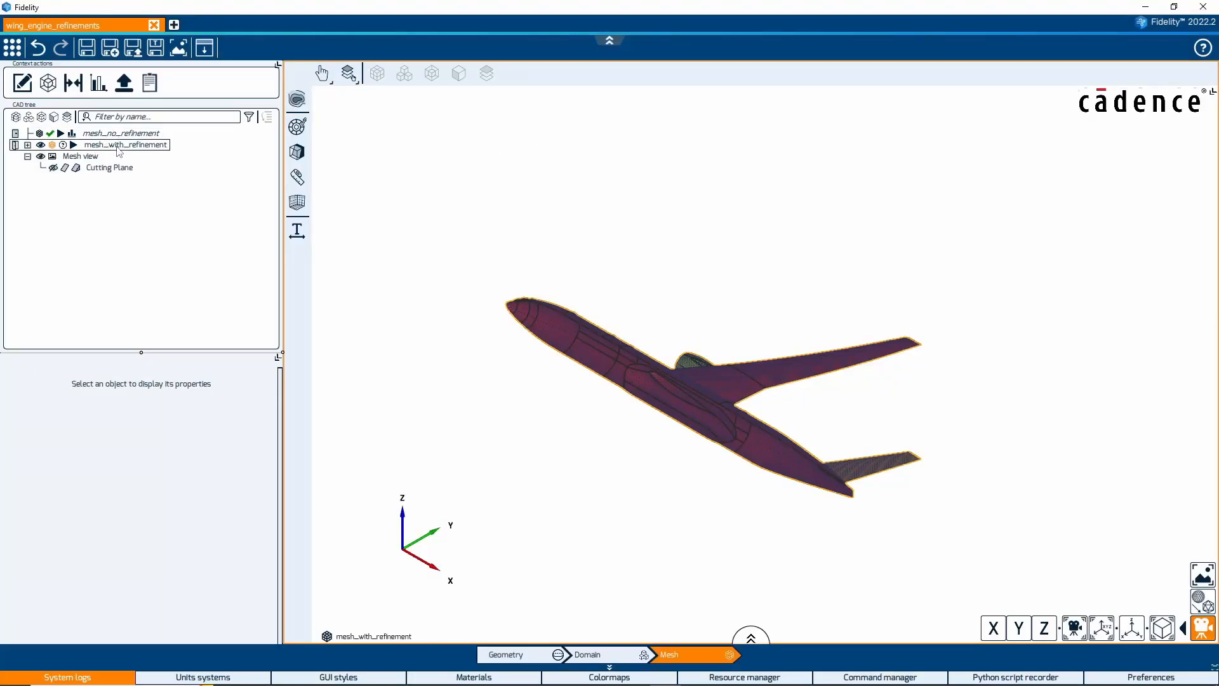
pyautogui.click(124, 144)
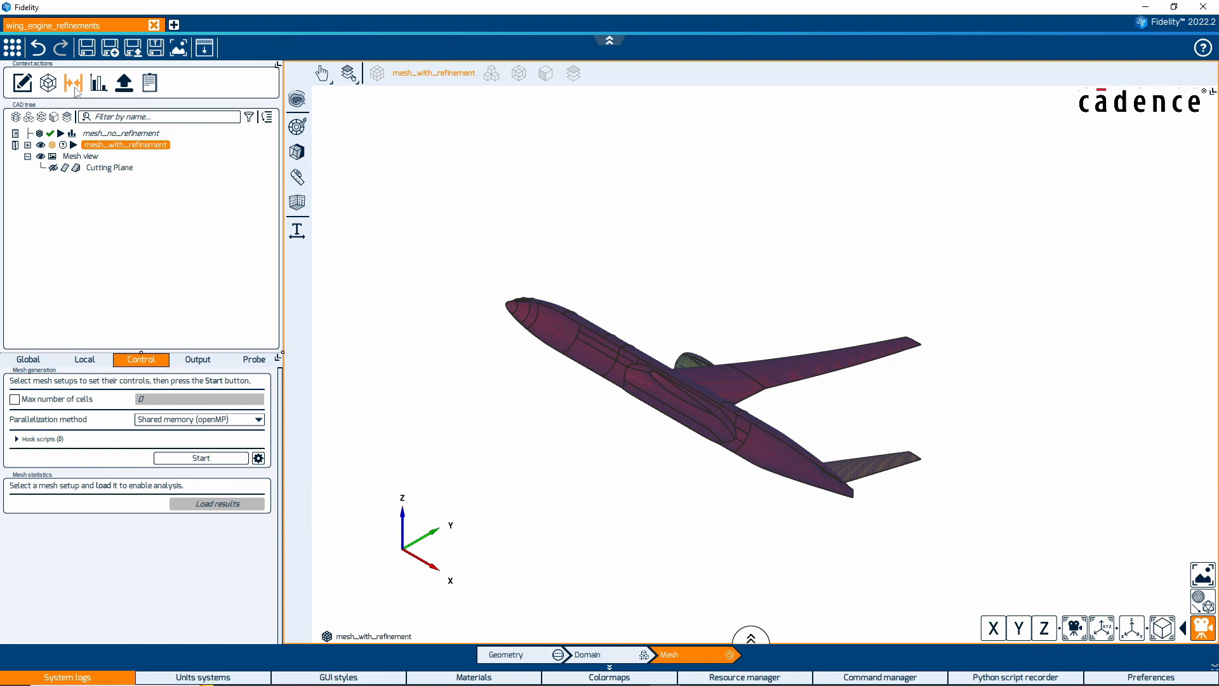
pyautogui.moveTo(73, 83)
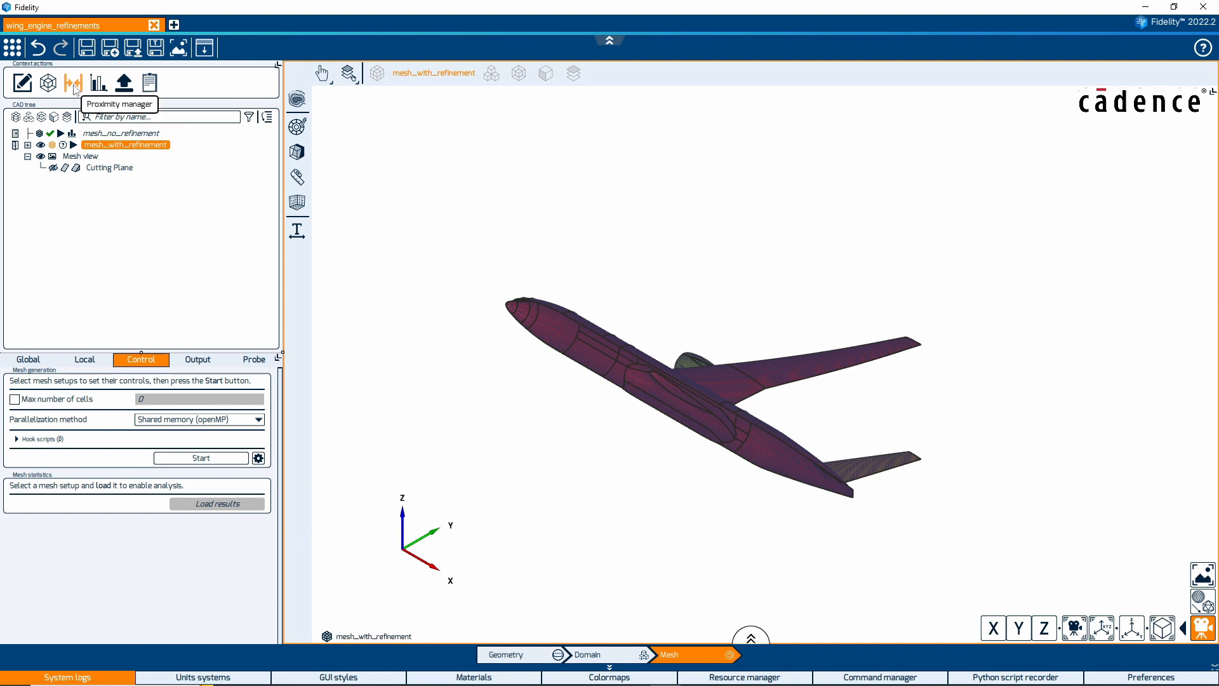
# Step: Create an isotropic edge proximity refinement with 0.001 cell size and add Set 1
pyautogui.click(72, 83)
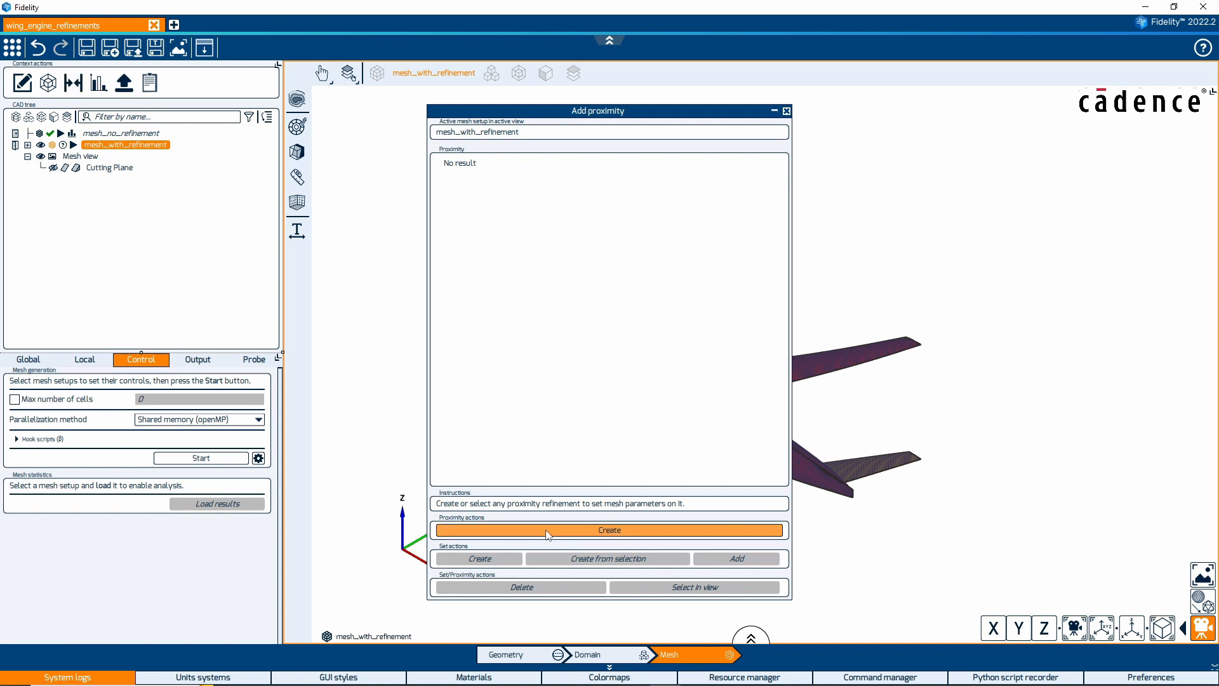
pyautogui.click(608, 529)
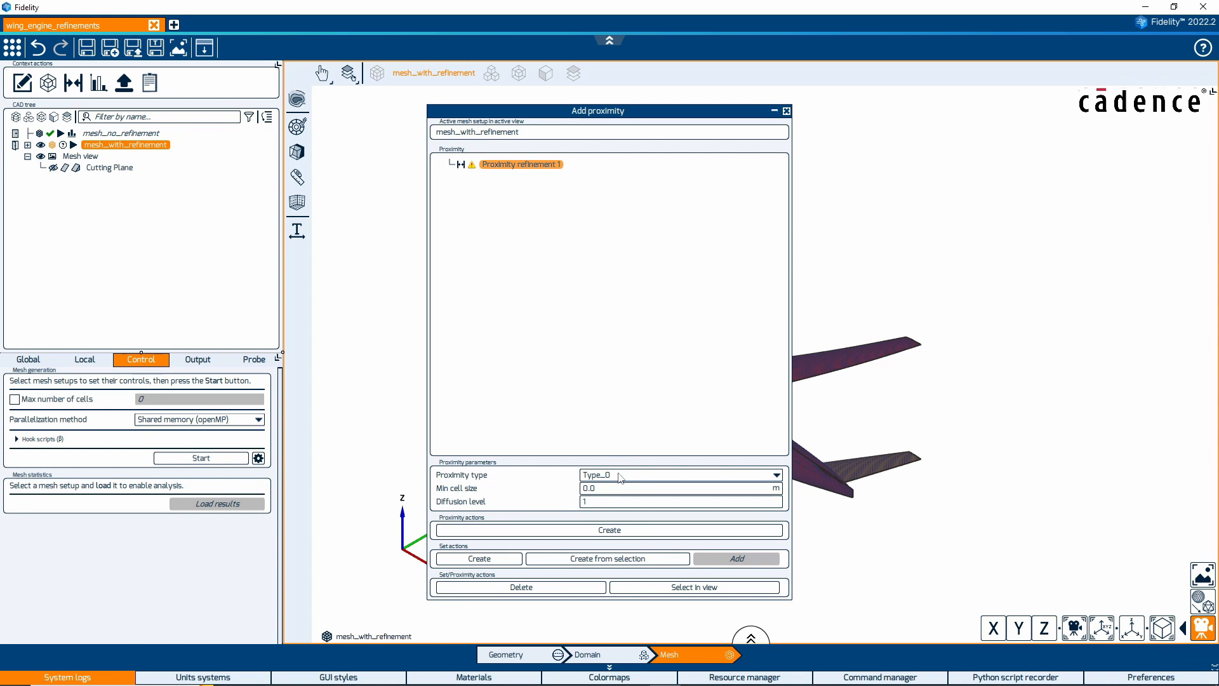
pyautogui.click(774, 475)
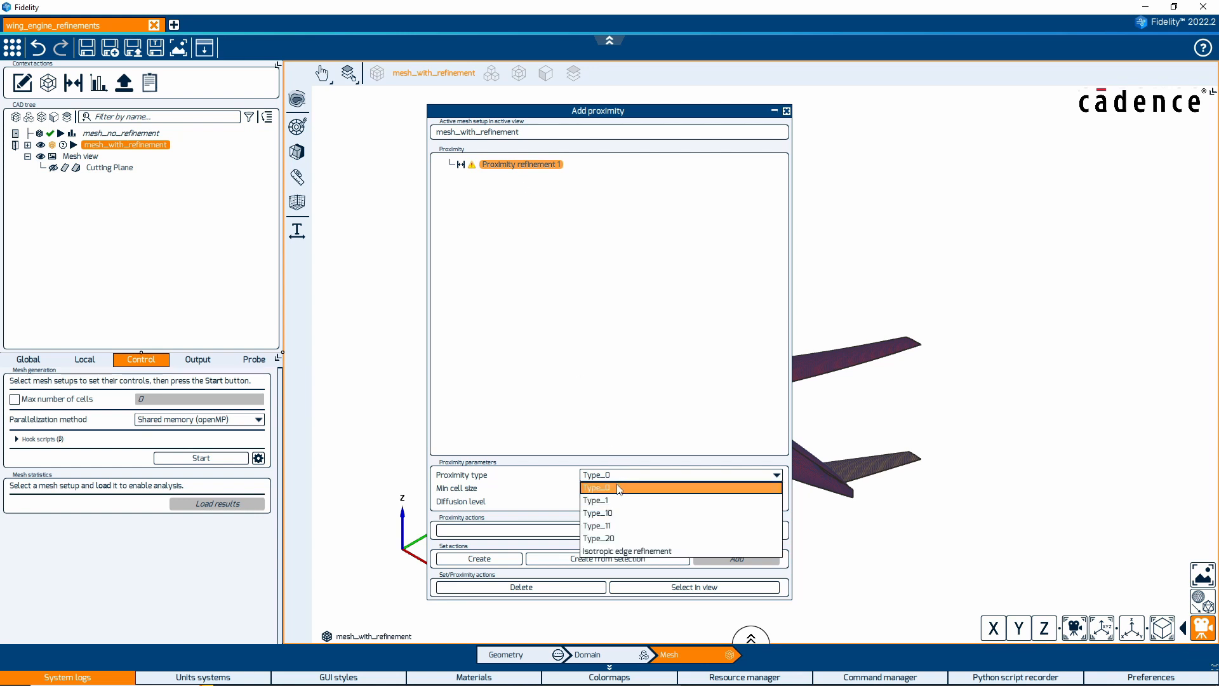
pyautogui.moveTo(618, 539)
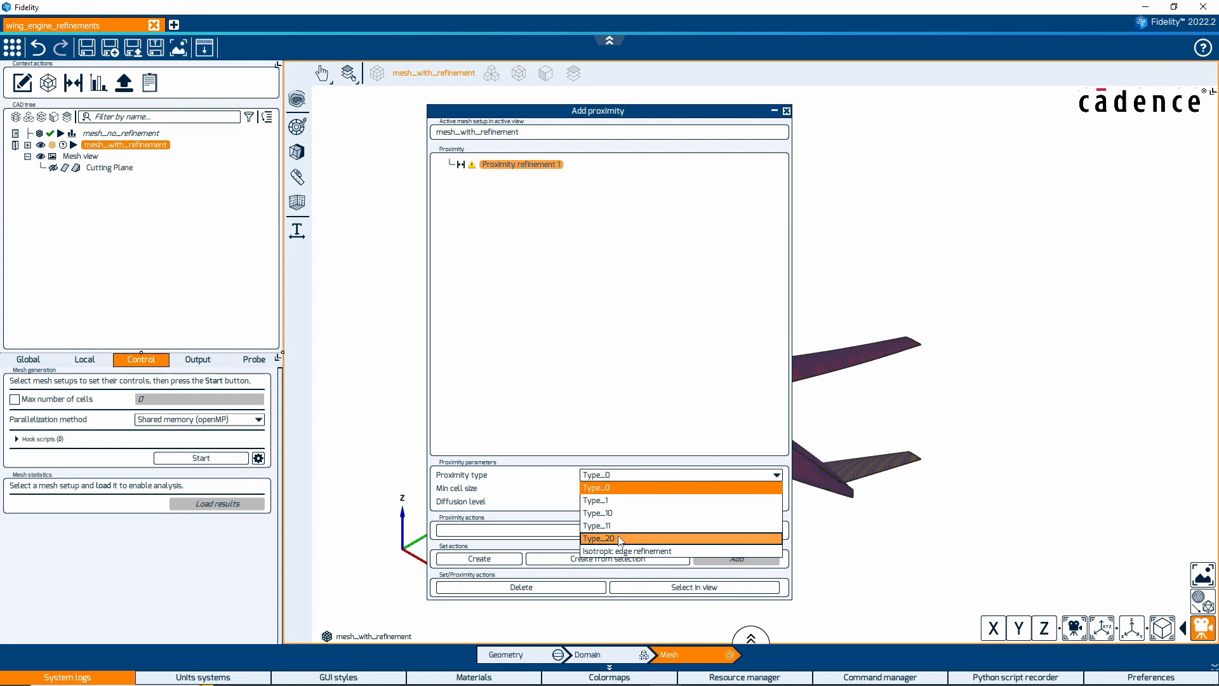
pyautogui.moveTo(627, 551)
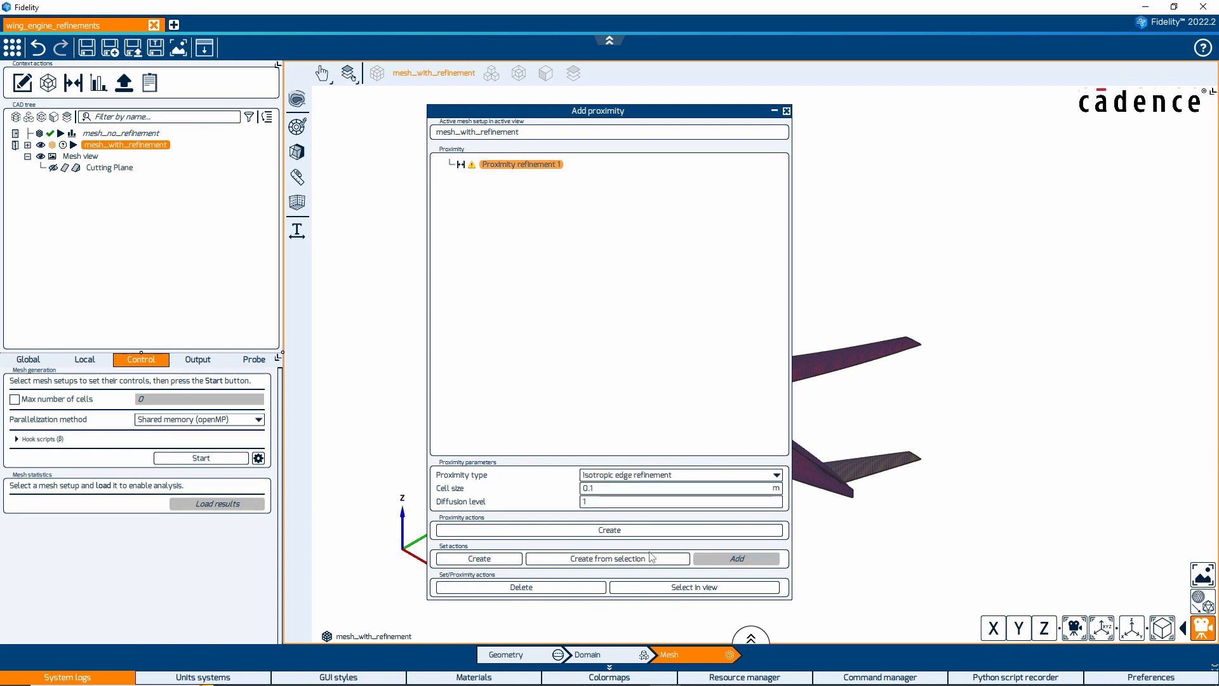
pyautogui.click(680, 488)
pyautogui.write('0.001')
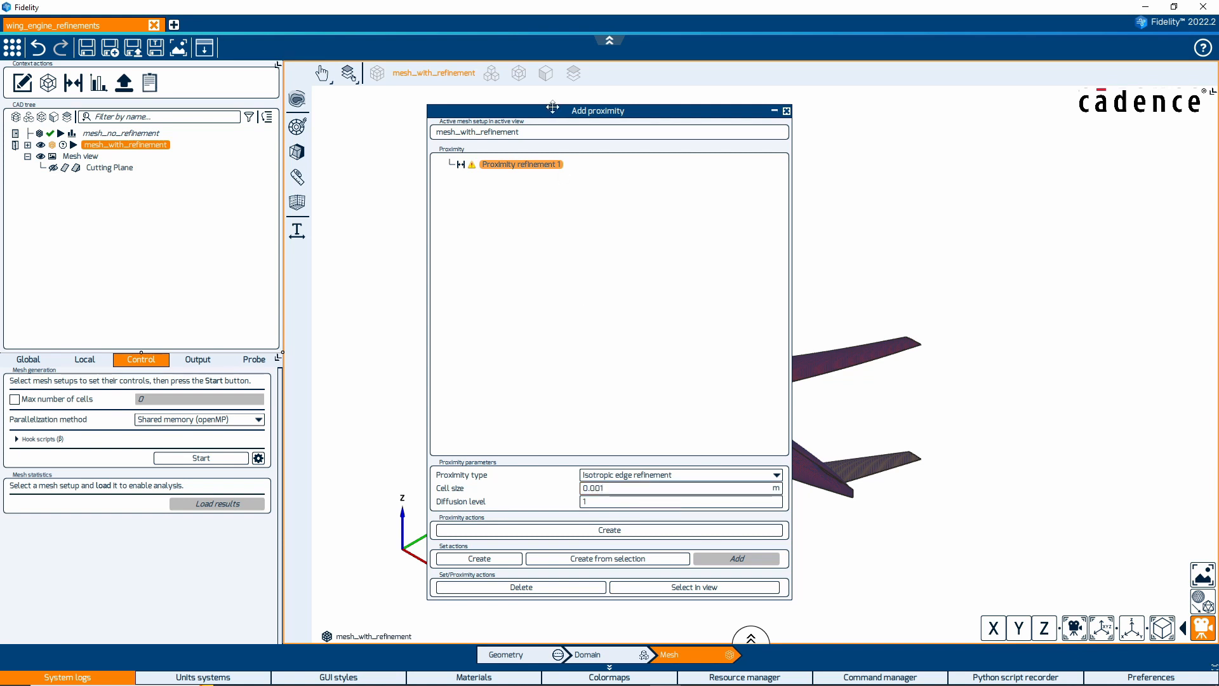
pyautogui.click(478, 558)
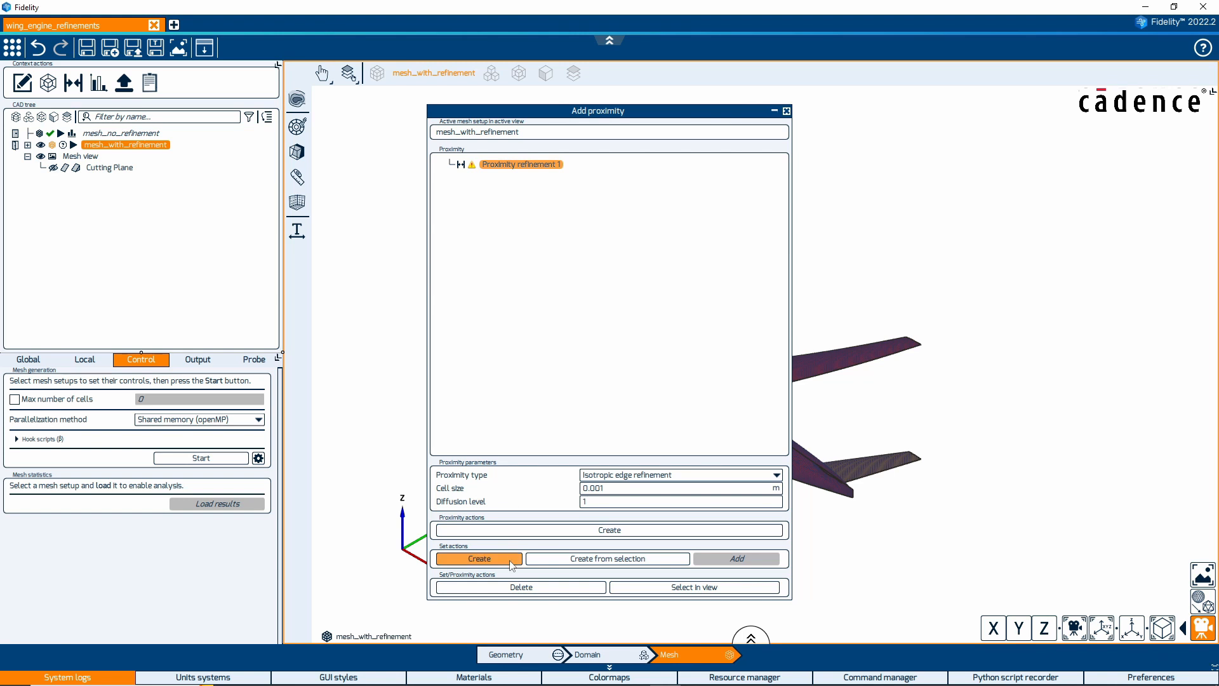
pyautogui.click(479, 558)
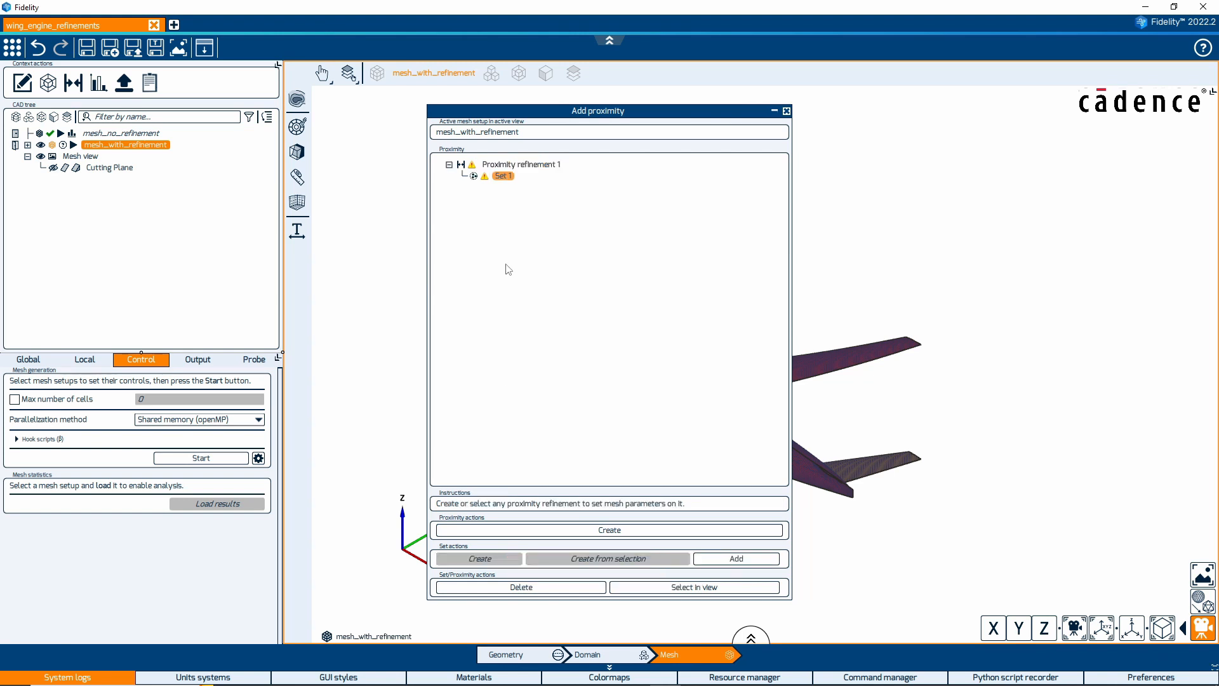
pyautogui.click(521, 164)
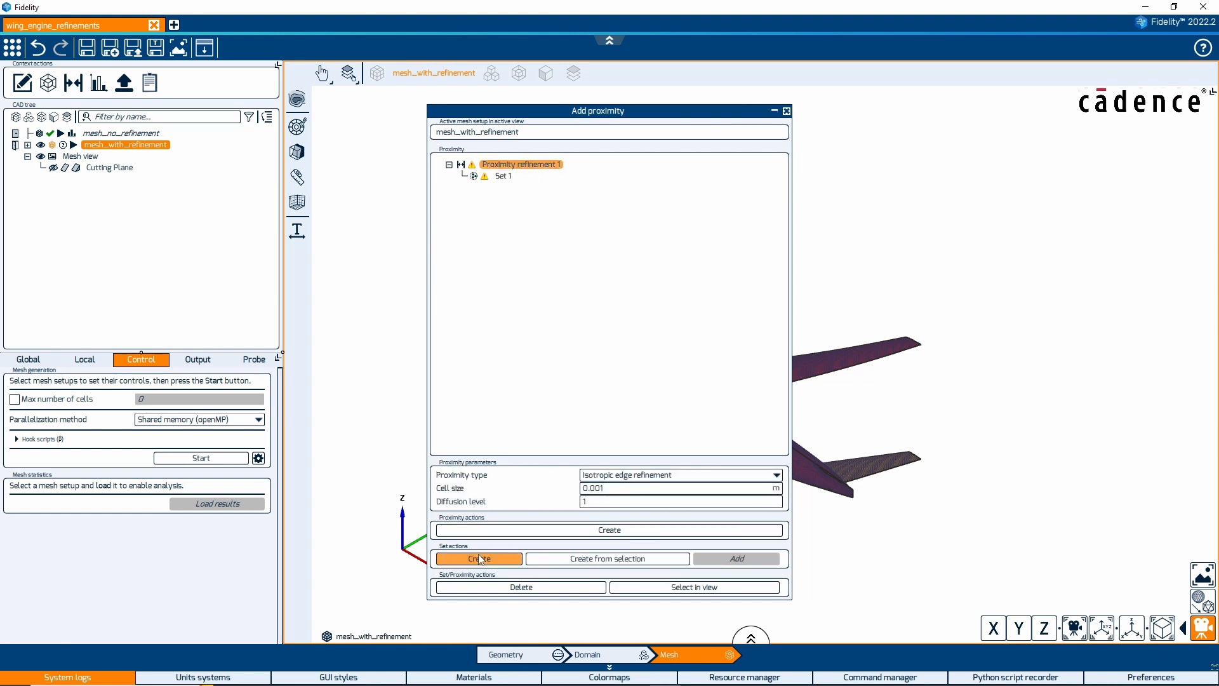
# Step: Add Set 2, assign leading-edge faces 19/13 to Set 1 and 17/11 to Set 2
pyautogui.click(479, 558)
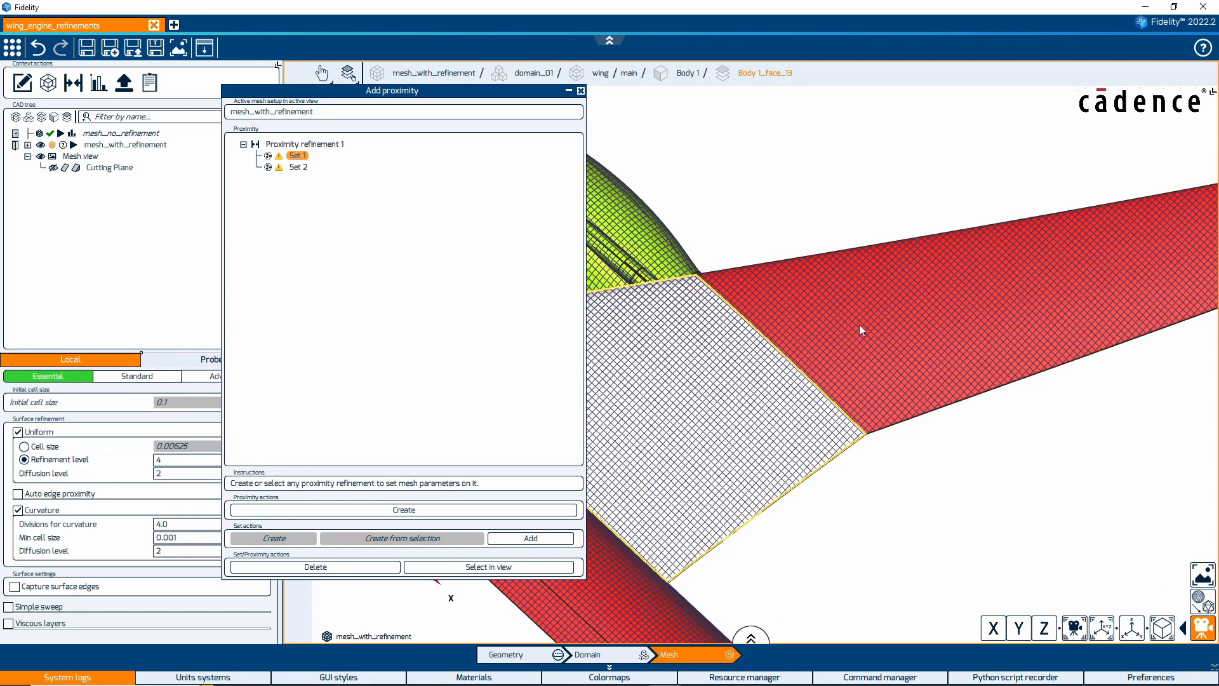
pyautogui.click(297, 156)
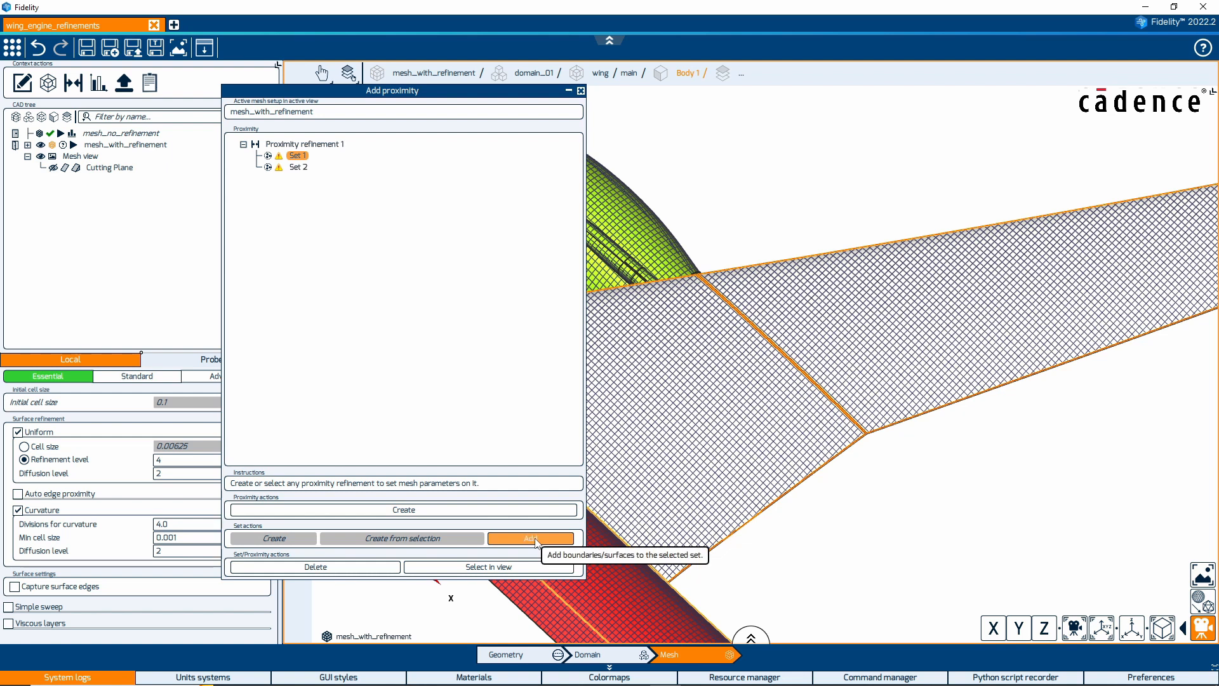
pyautogui.click(531, 537)
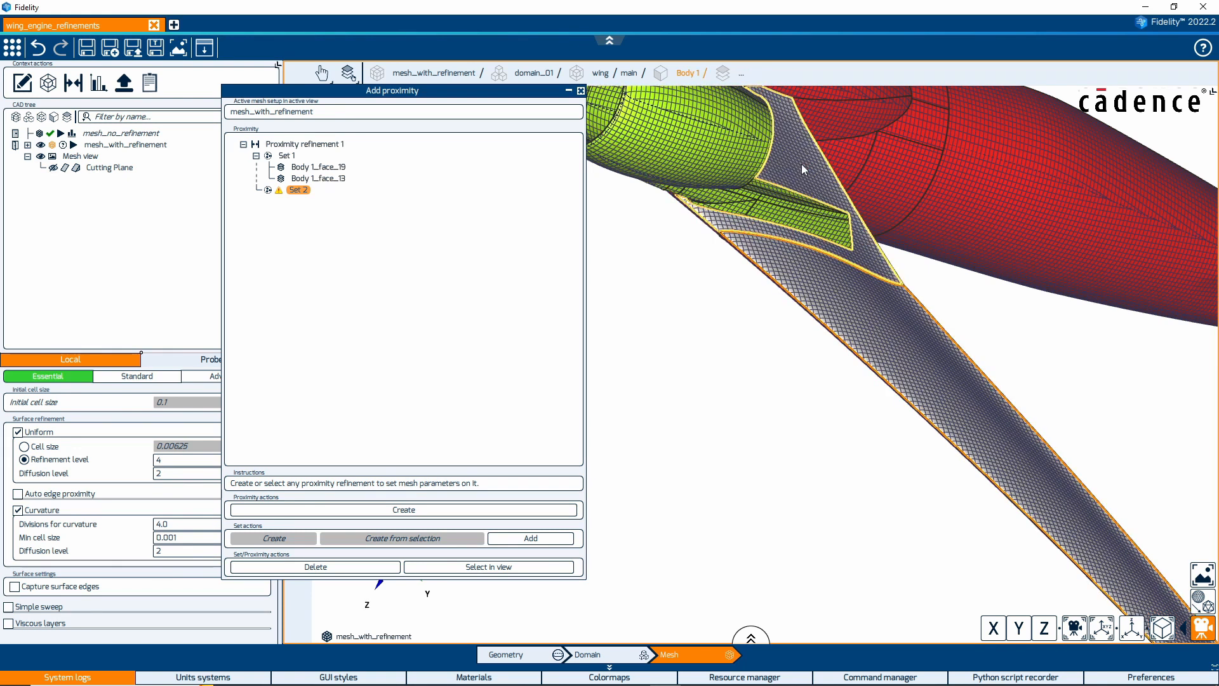
pyautogui.click(256, 190)
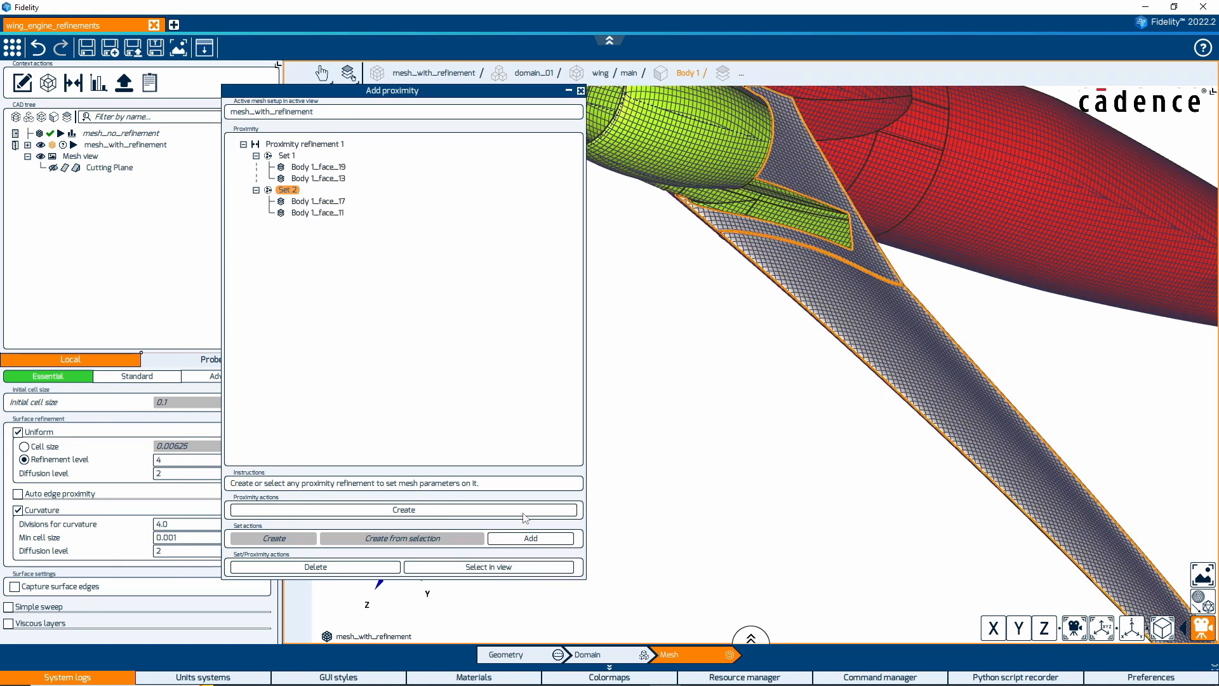
pyautogui.click(304, 144)
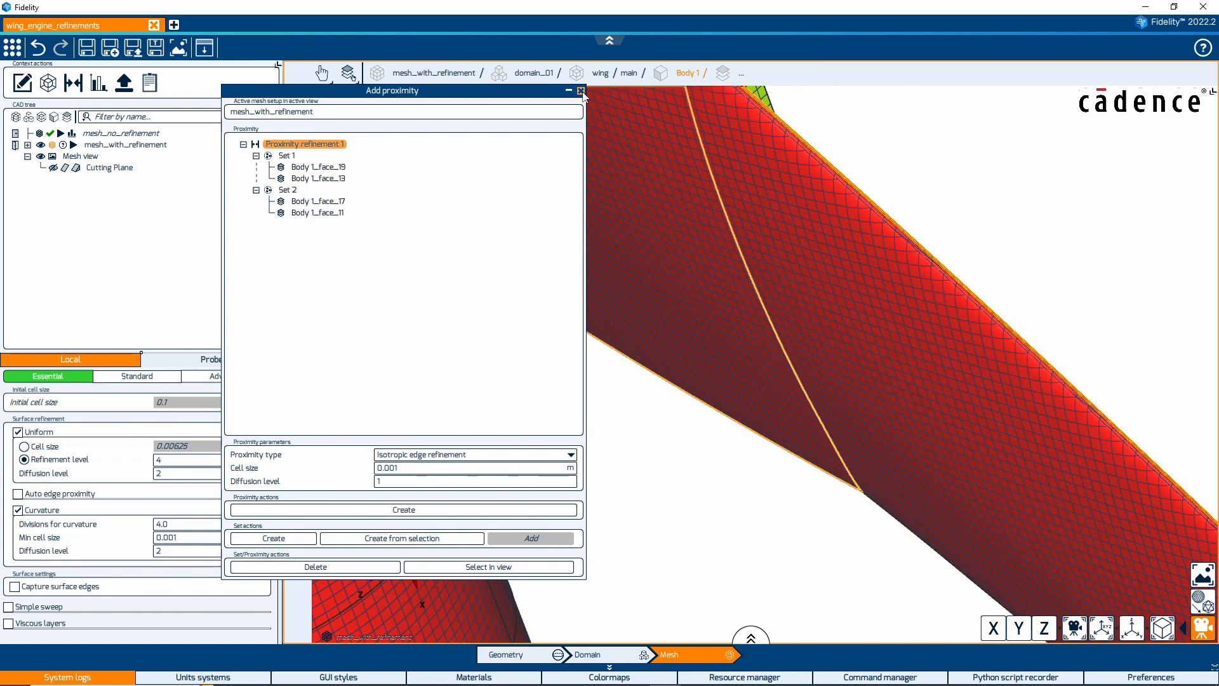
pyautogui.click(581, 90)
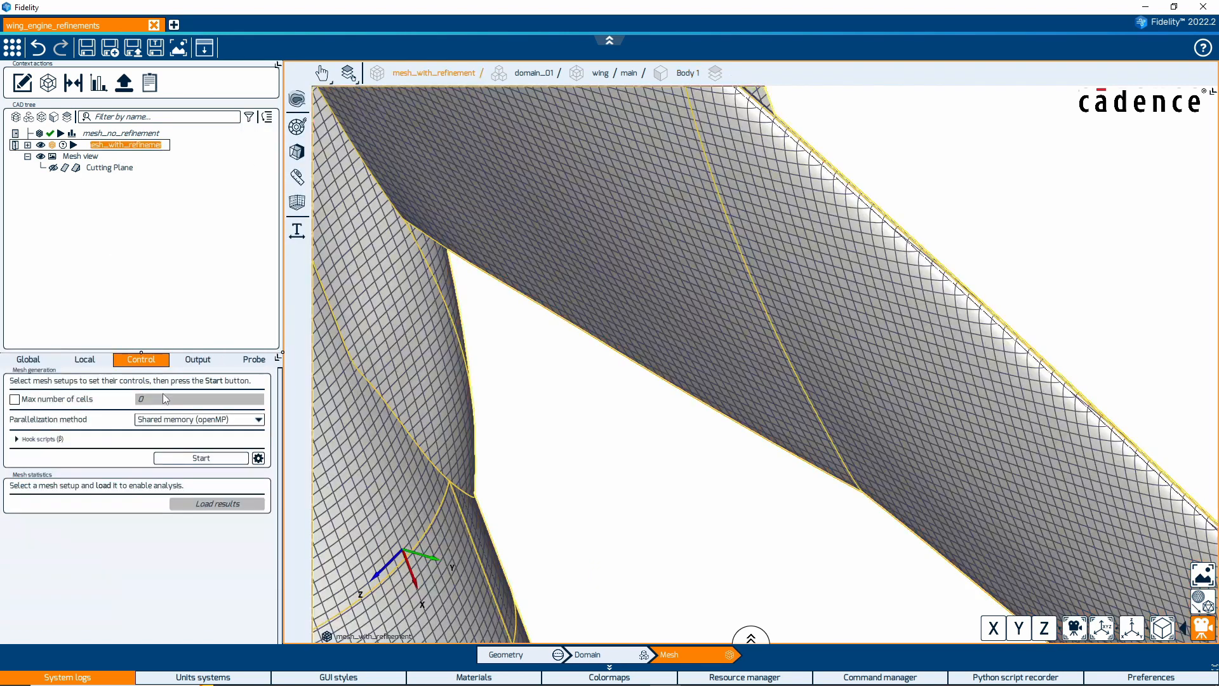